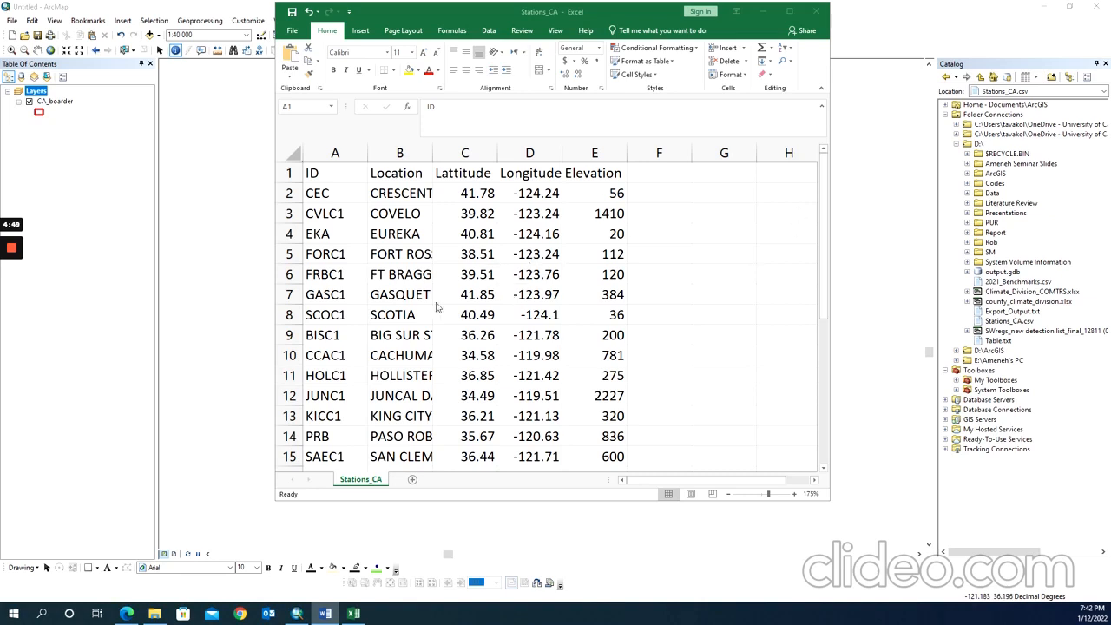
Step: Review the Stations_CA ID, Location, Latitude, Longitude and Elevation columns in Excel
left_click(335, 172)
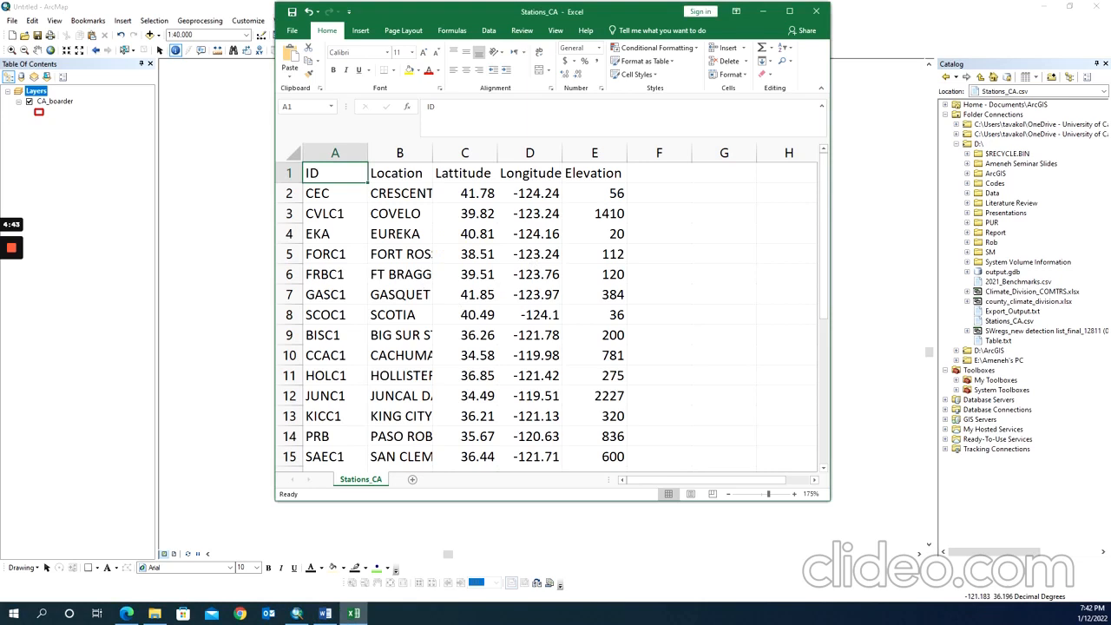
left_click(401, 273)
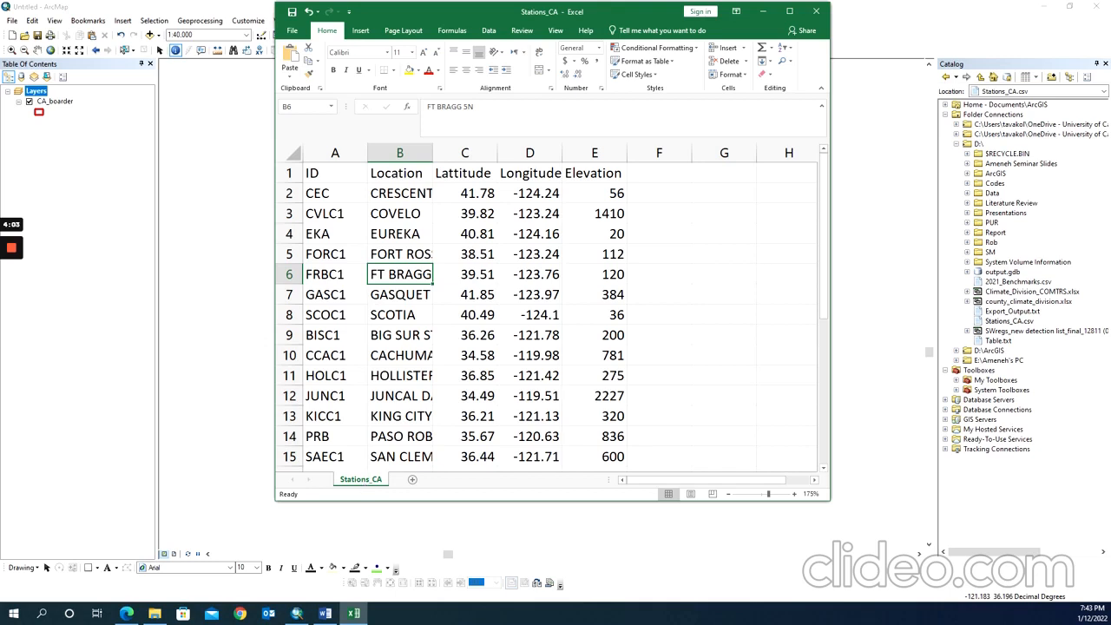
left_click(334, 172)
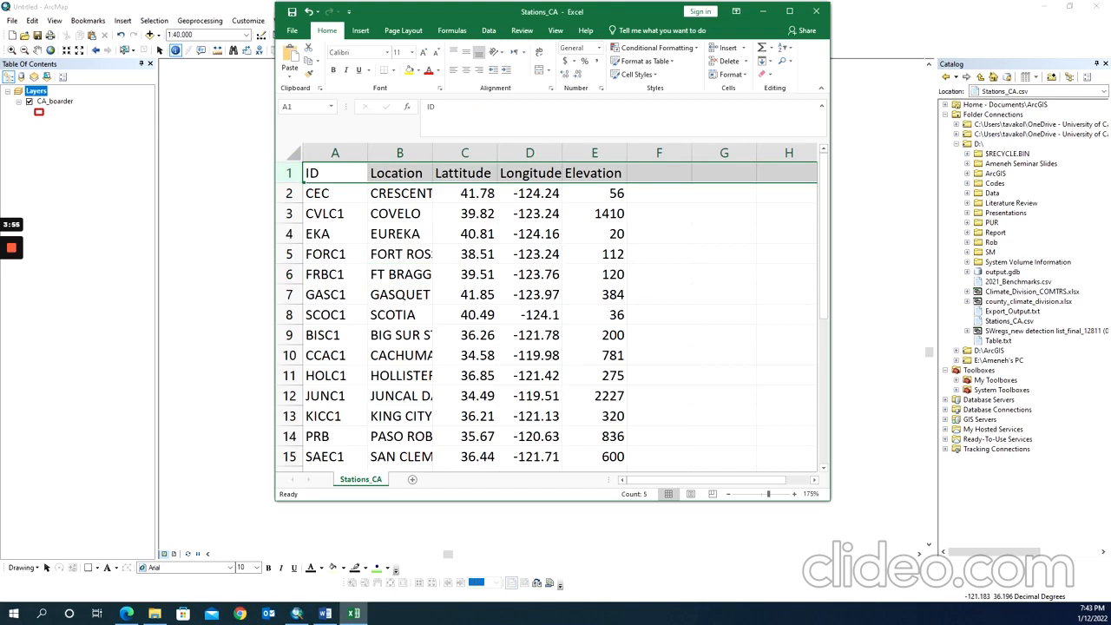
left_click(290, 192)
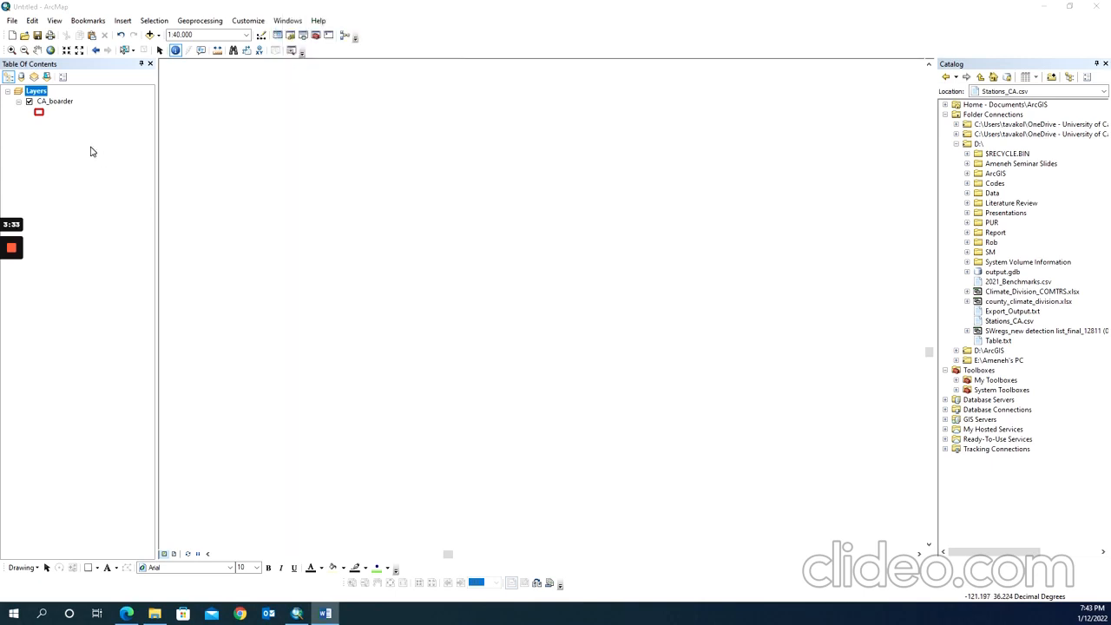
Step: Zoom the map to the full extent of the CA_boarder layer
right_click(53, 101)
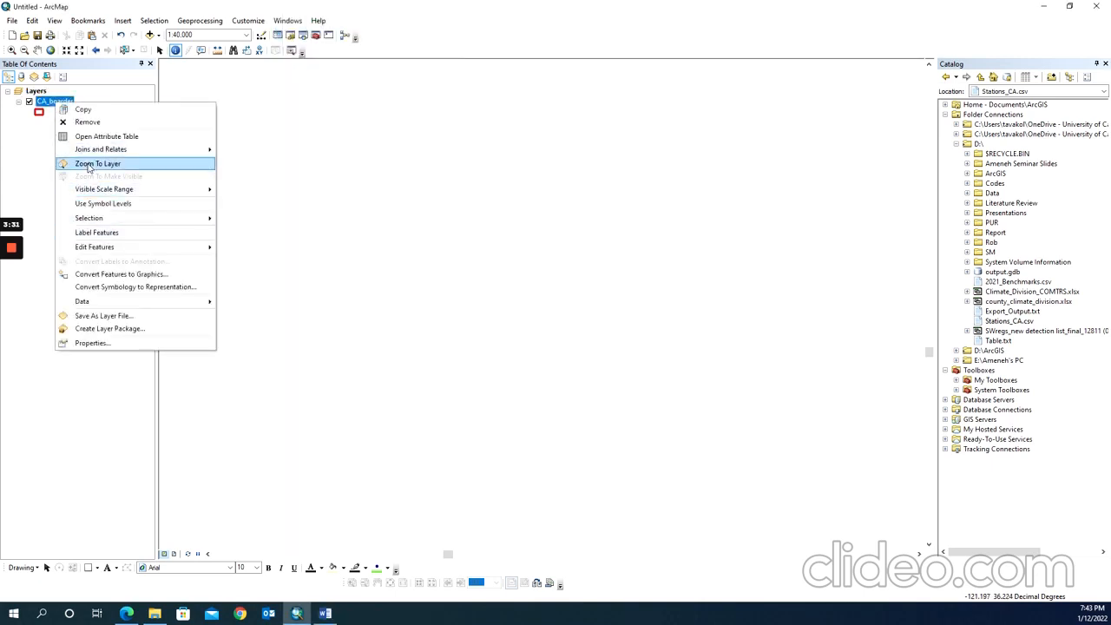
left_click(97, 163)
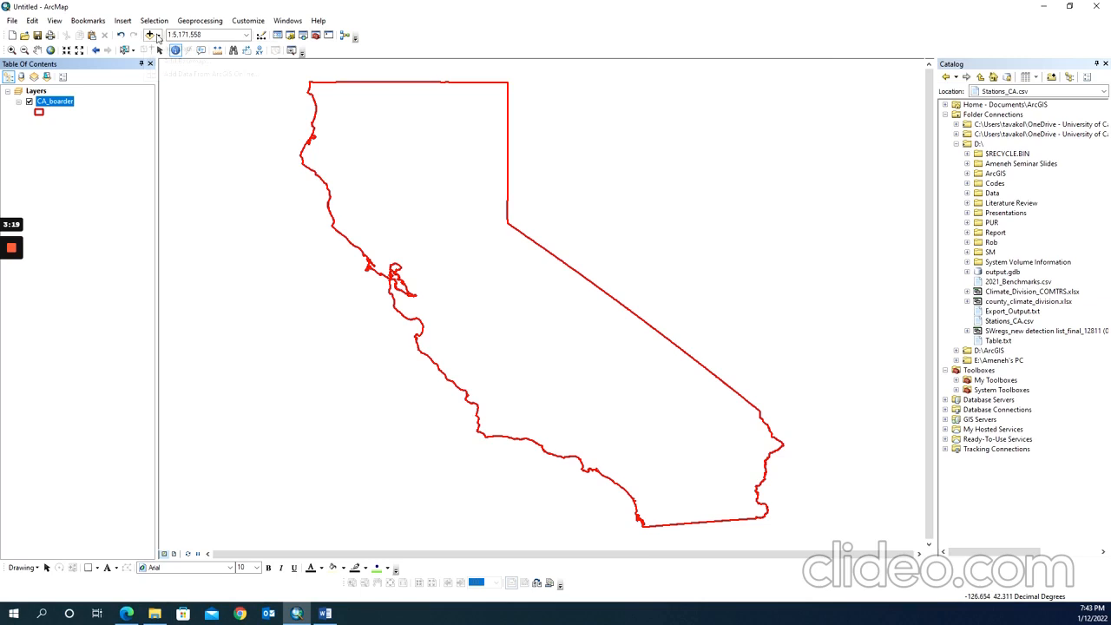
left_click(151, 35)
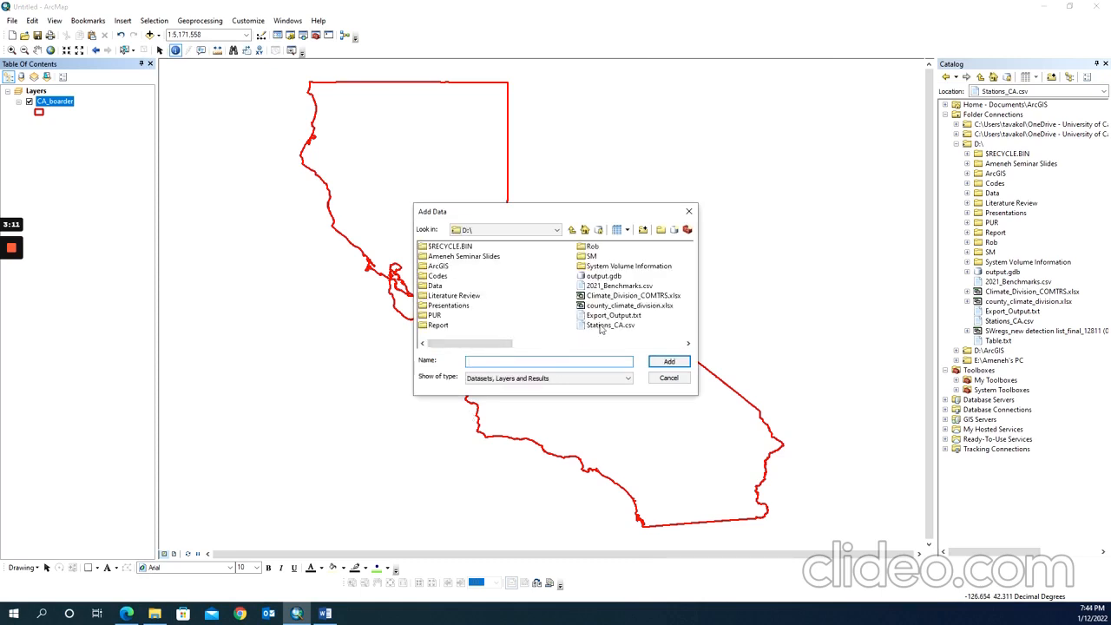
Step: Add Stations_CA.csv to the map and close its table preview
left_click(610, 324)
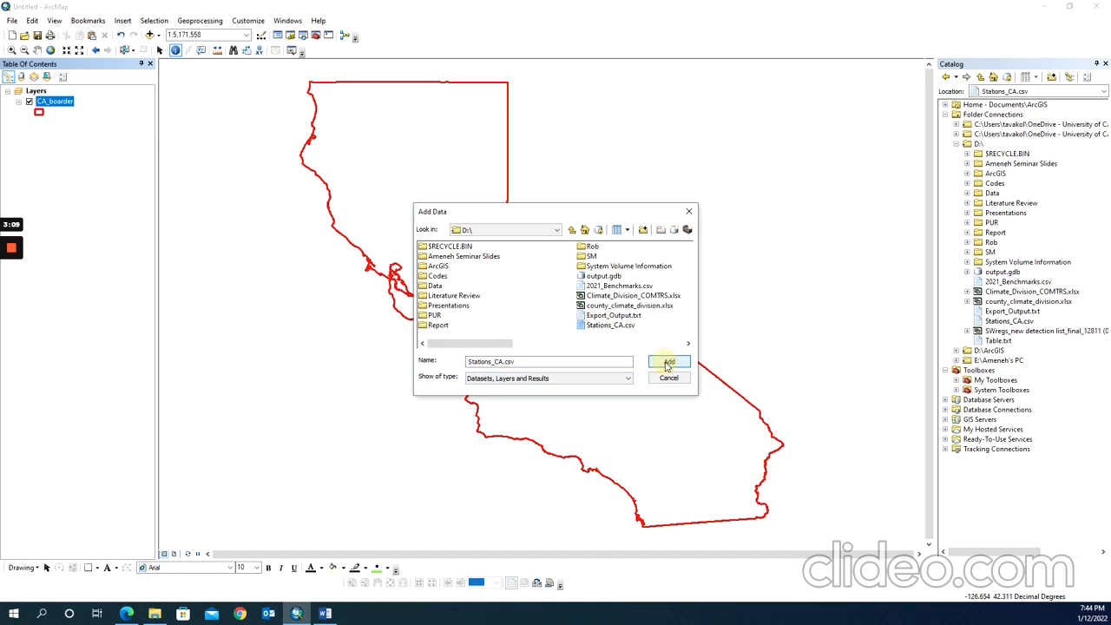
left_click(669, 362)
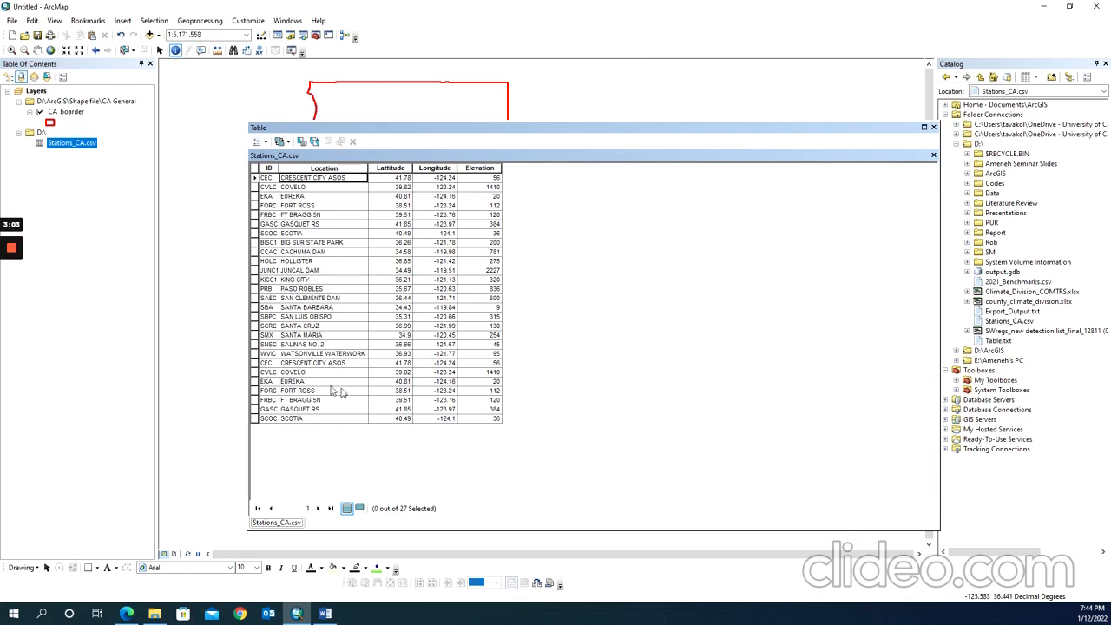
mouse_move(361, 364)
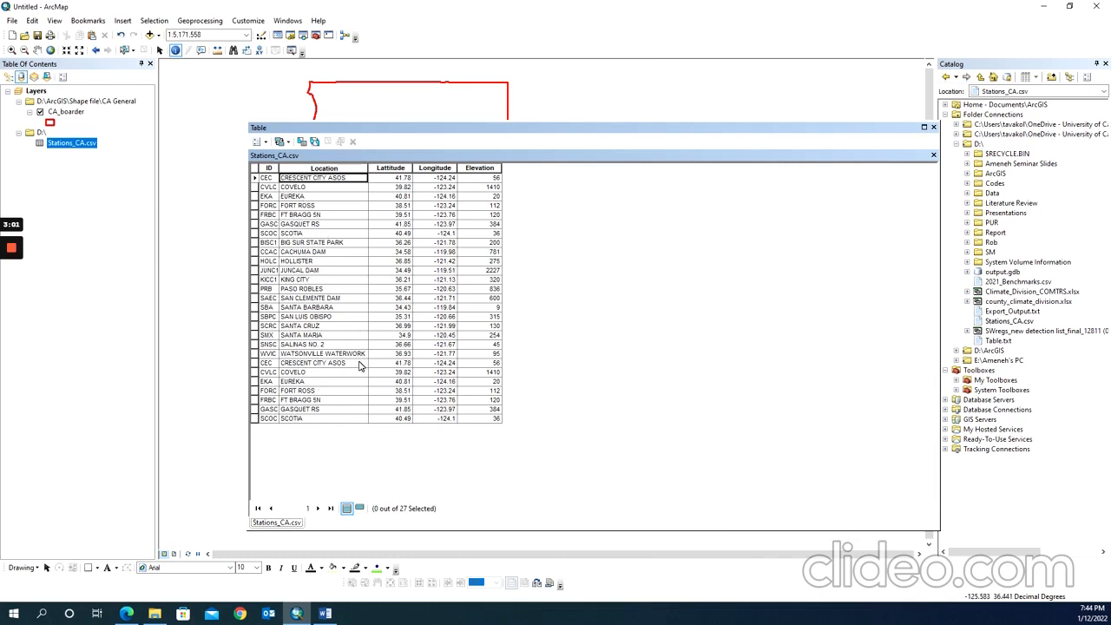
left_click(934, 127)
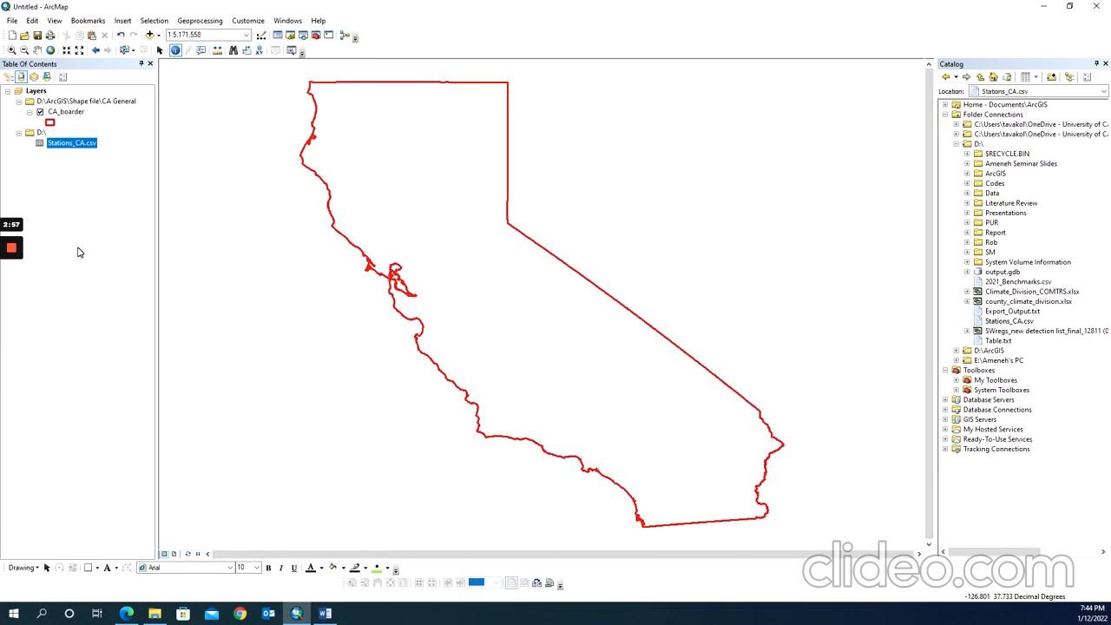
mouse_move(86, 206)
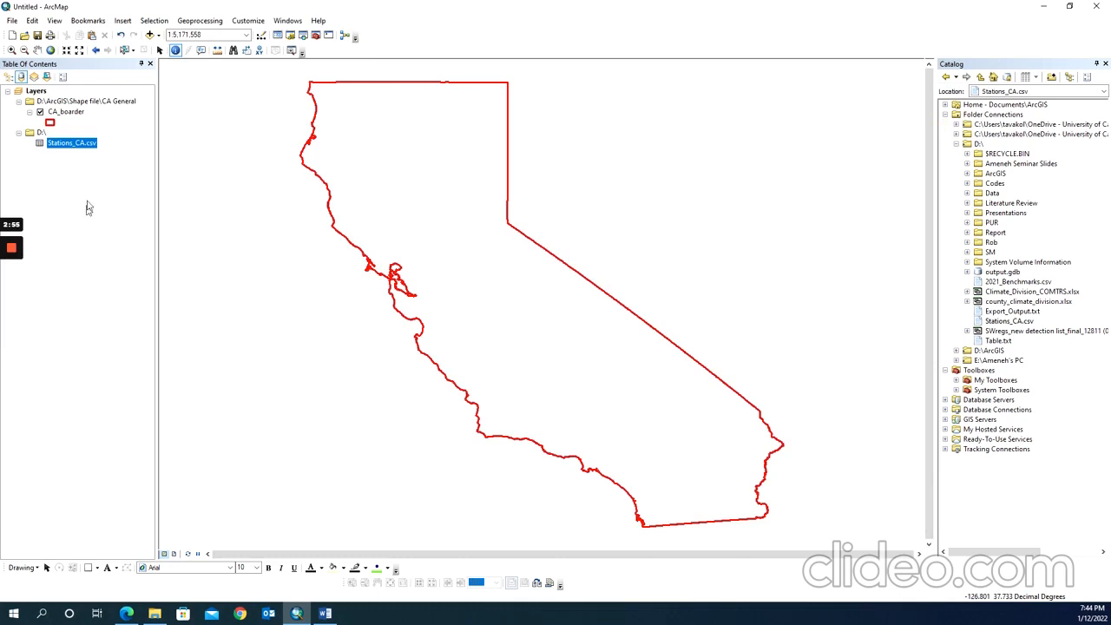
Step: Display XY data from Stations_CA.csv using its Longitude and Latitude fields
right_click(71, 142)
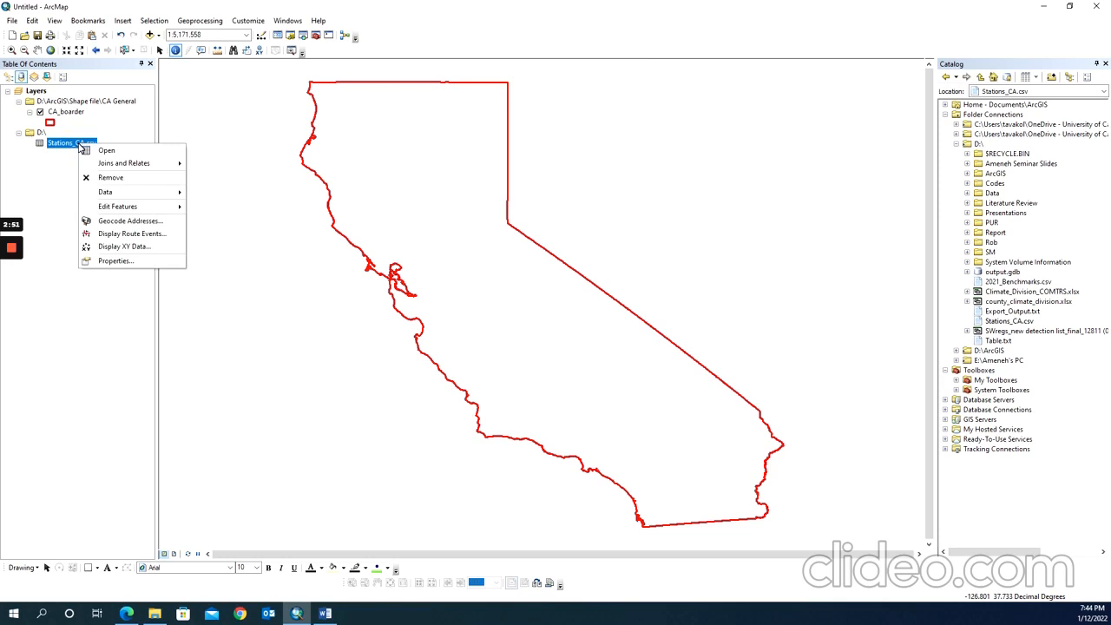
left_click(124, 246)
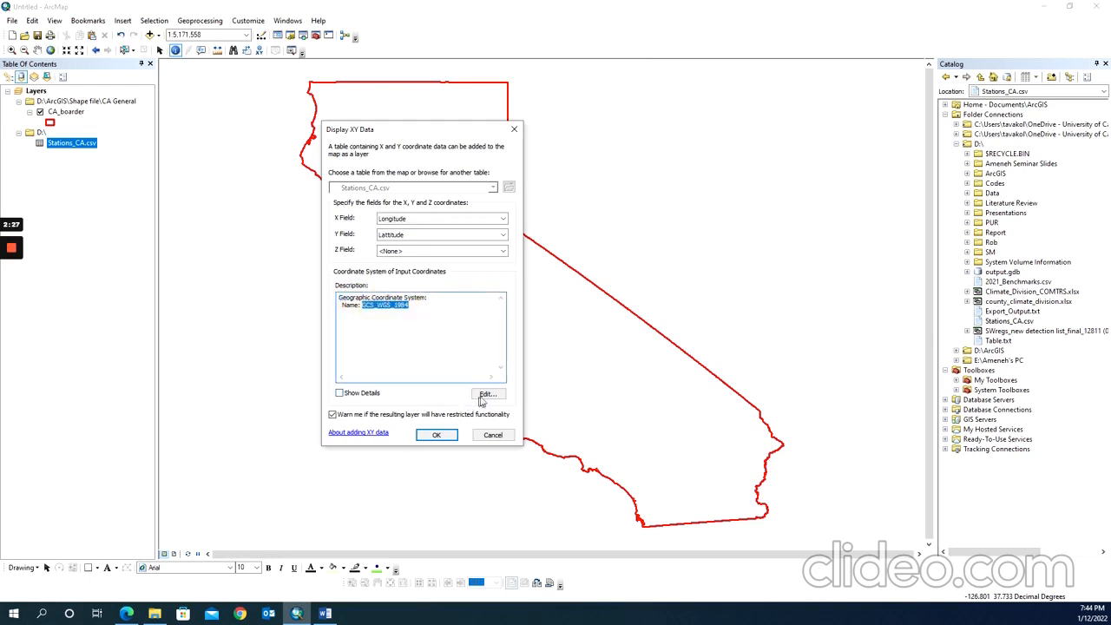
left_click(487, 393)
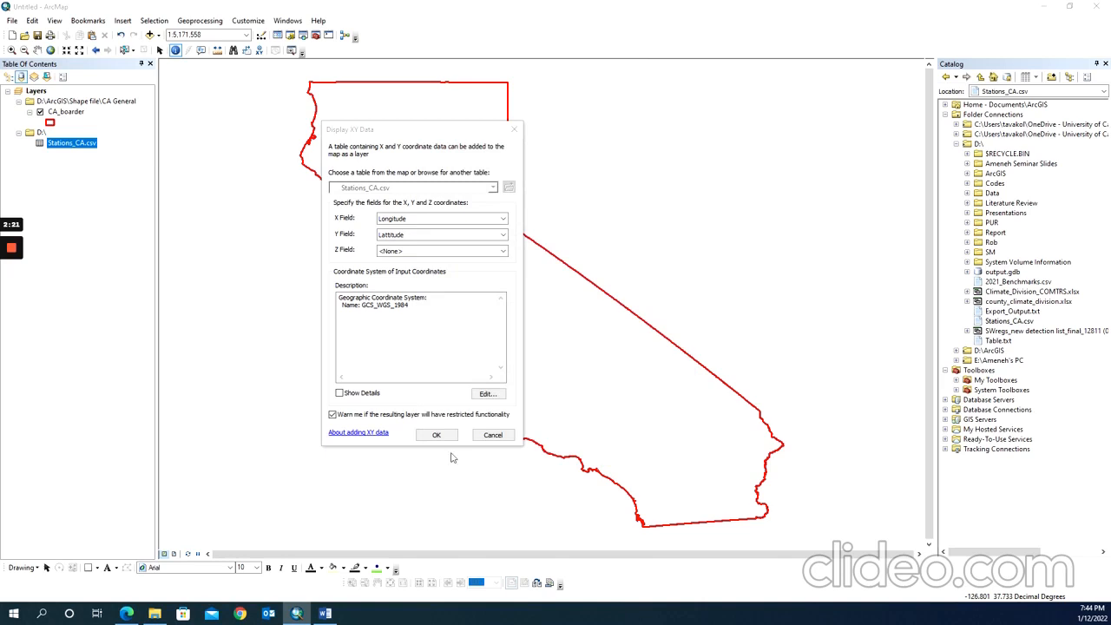
left_click(436, 434)
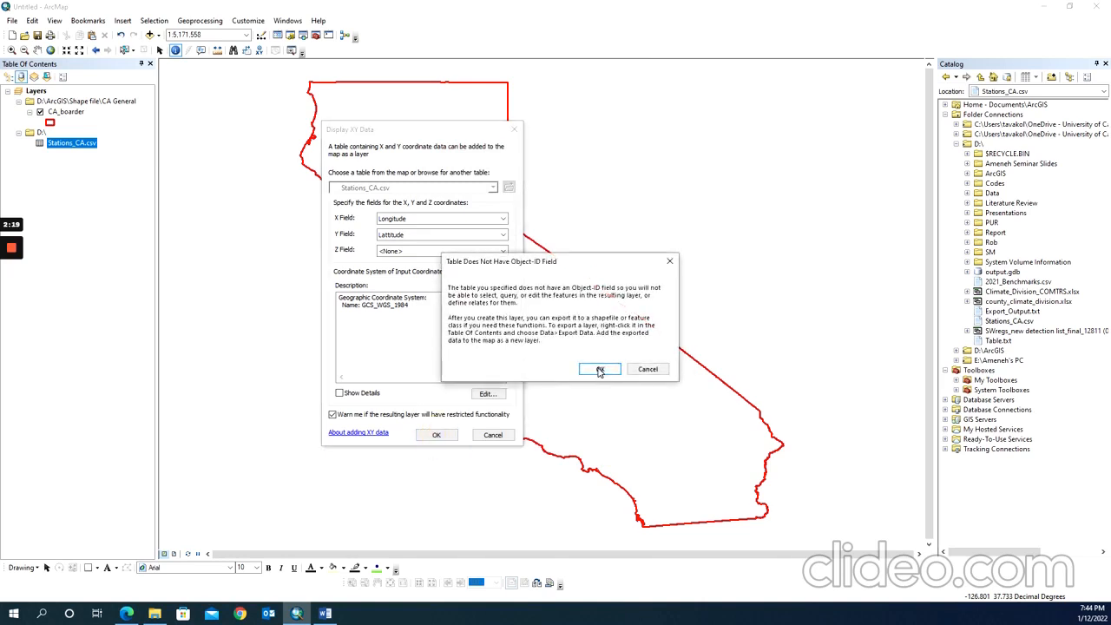
left_click(600, 369)
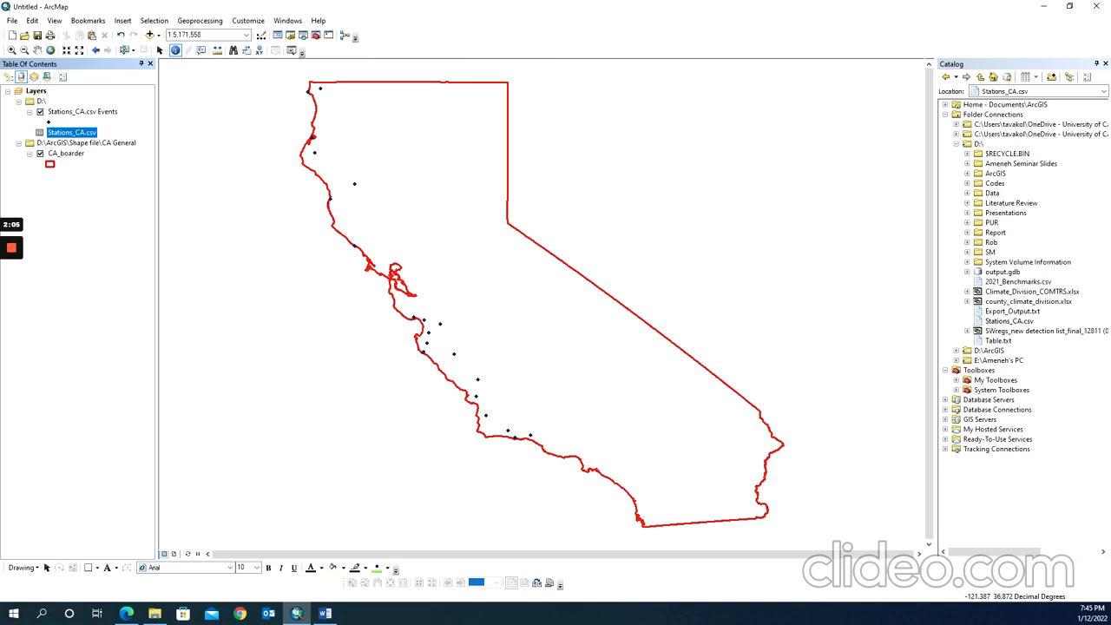
Step: Export the station events to D:\Stations.shp, add it, and remove the old CSV group
right_click(71, 111)
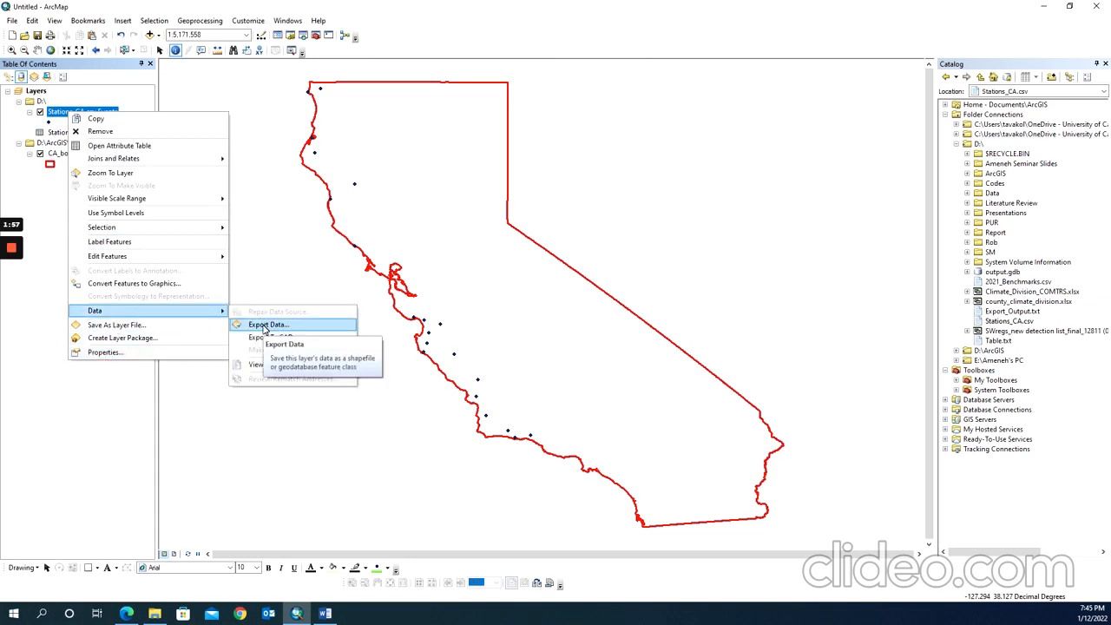
left_click(269, 324)
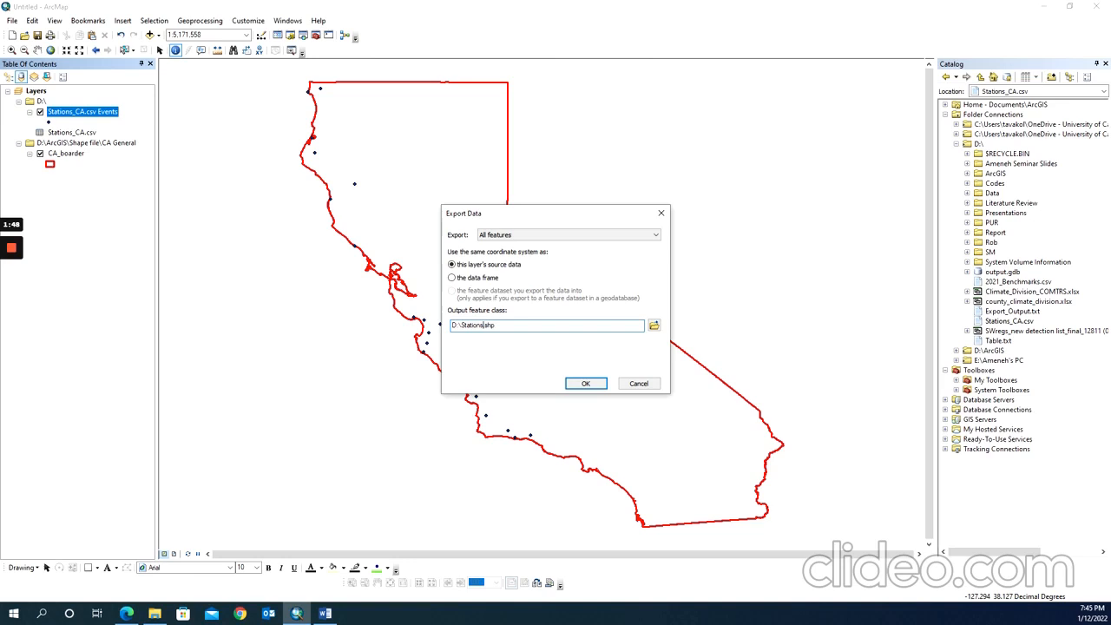
left_click(586, 383)
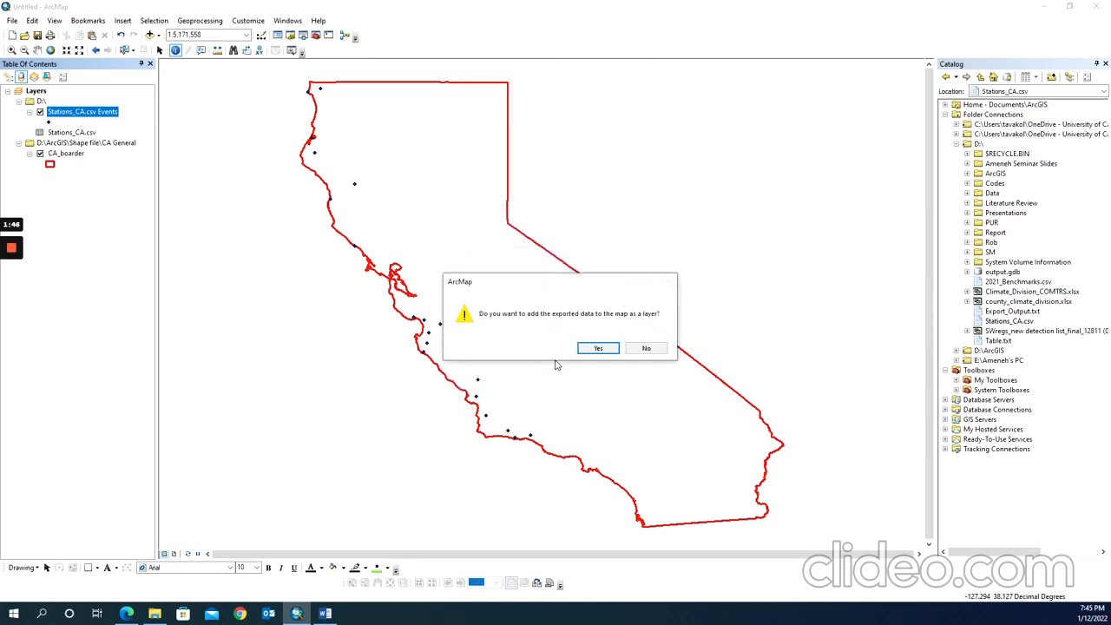
left_click(598, 348)
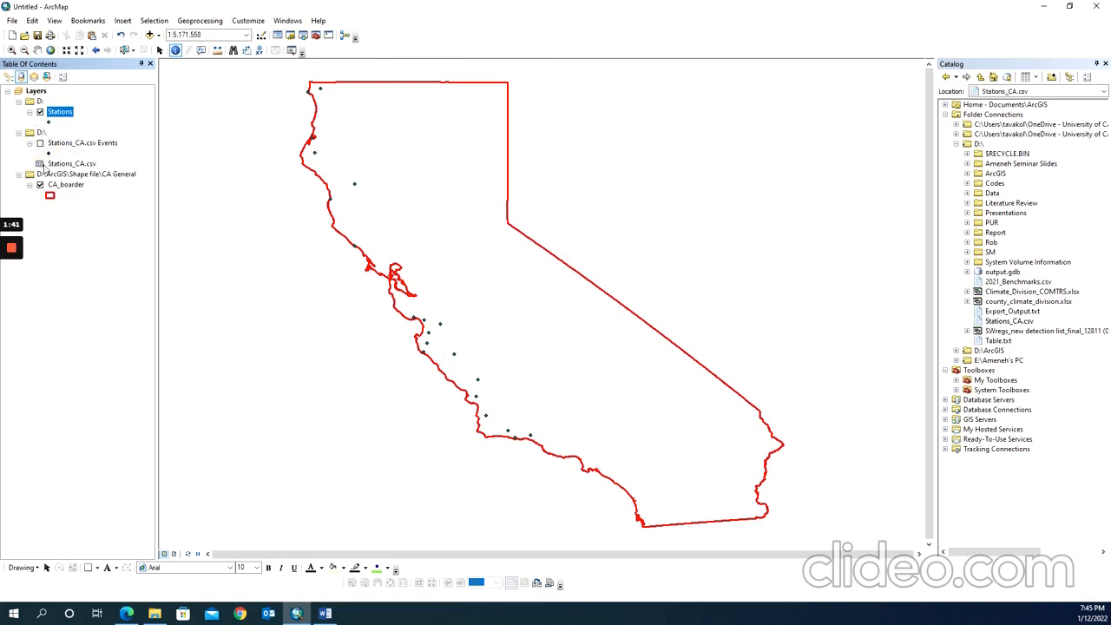
right_click(42, 132)
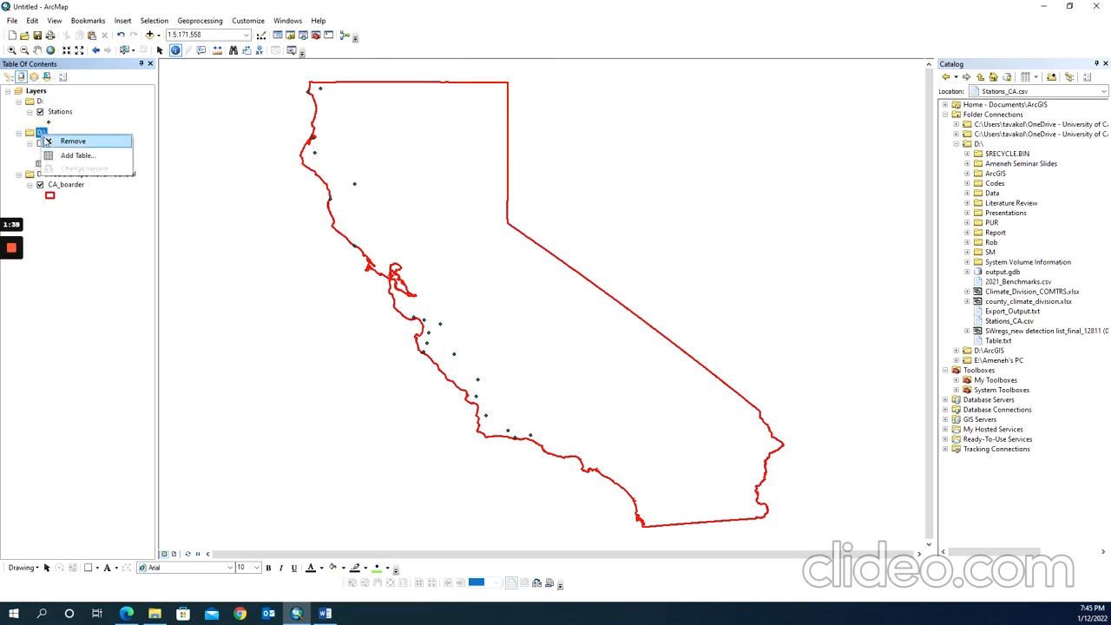
left_click(73, 141)
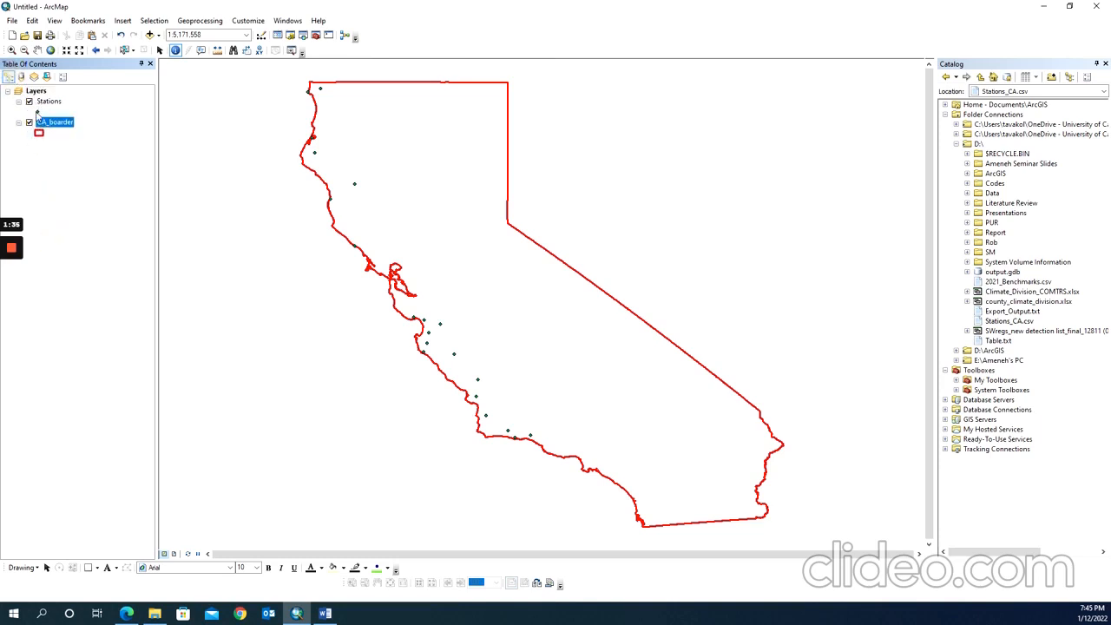
Step: Symbolize the Stations points with a larger Circle 1 marker
left_click(38, 111)
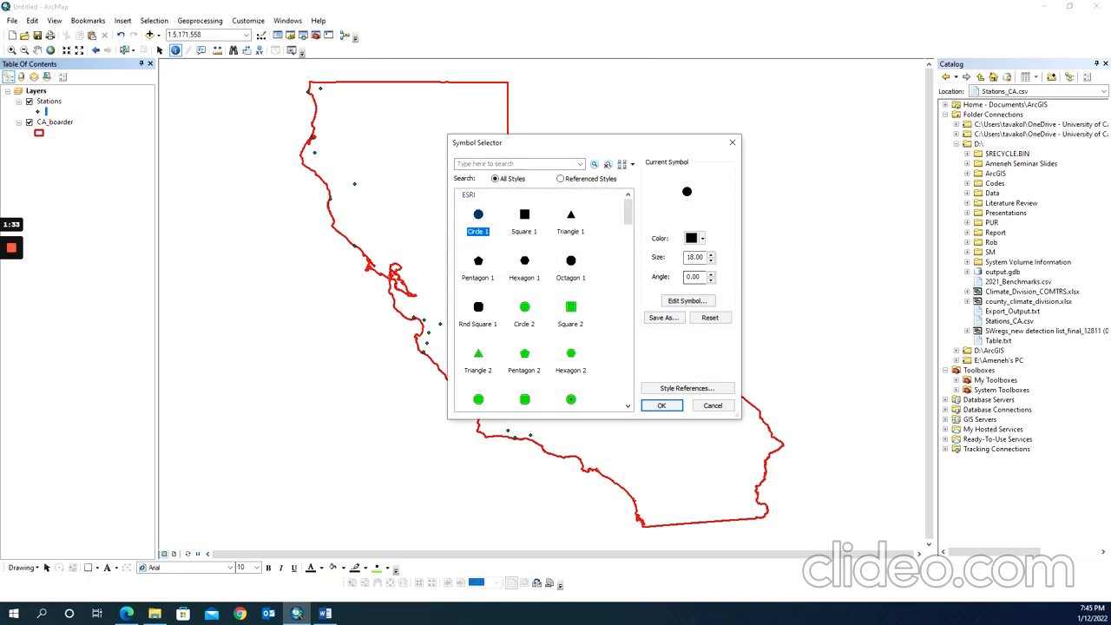
left_click(662, 406)
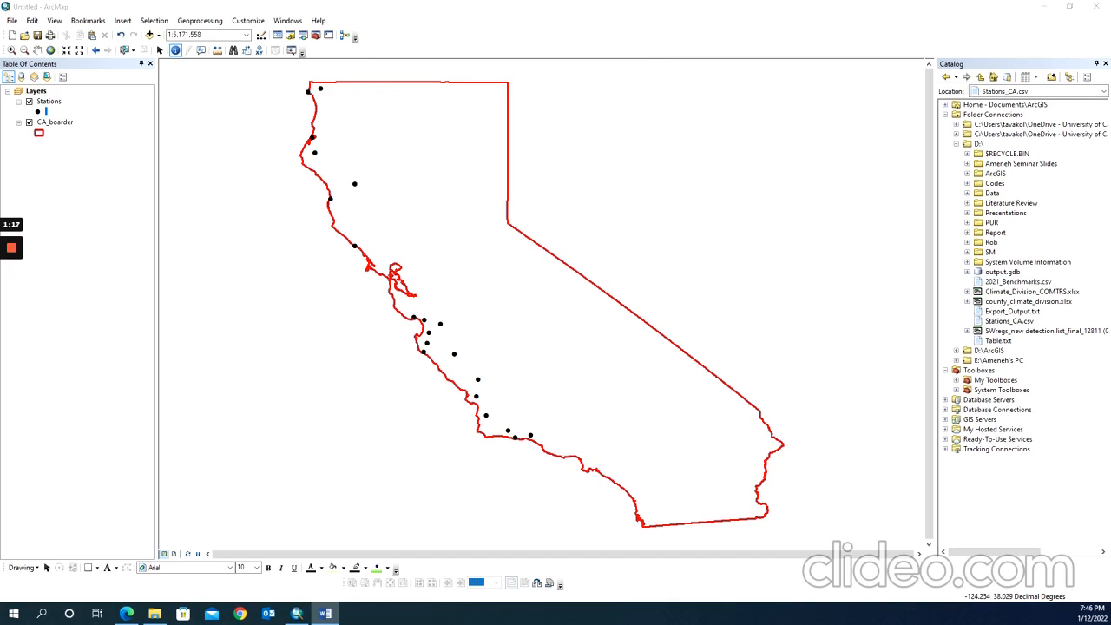
left_click(160, 35)
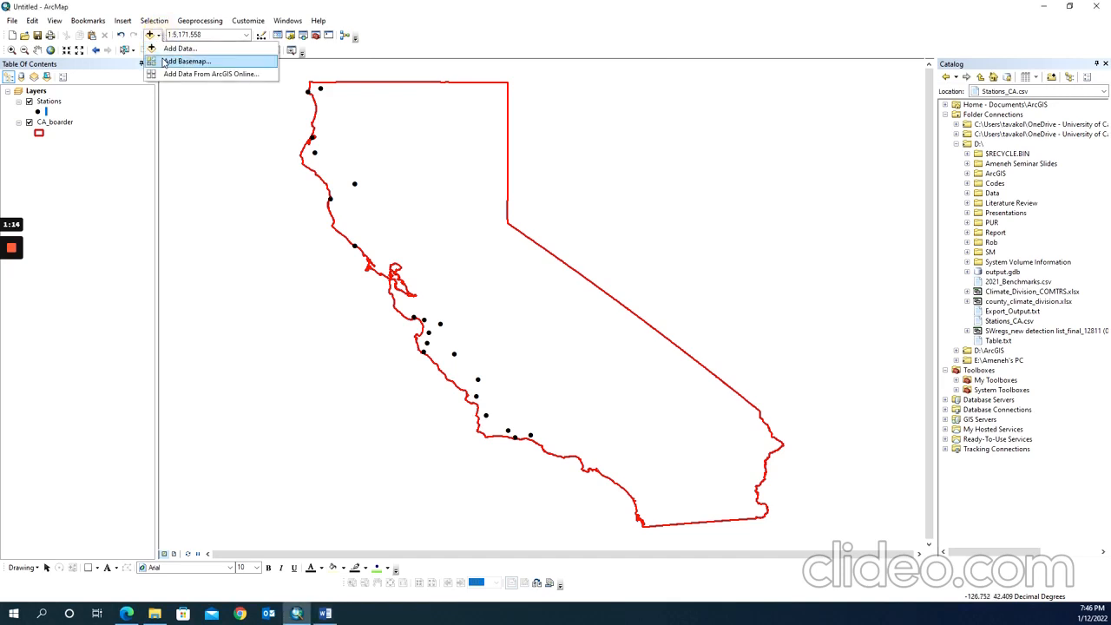
Step: Add the Topographic basemap beneath the Stations and California border layers
left_click(186, 61)
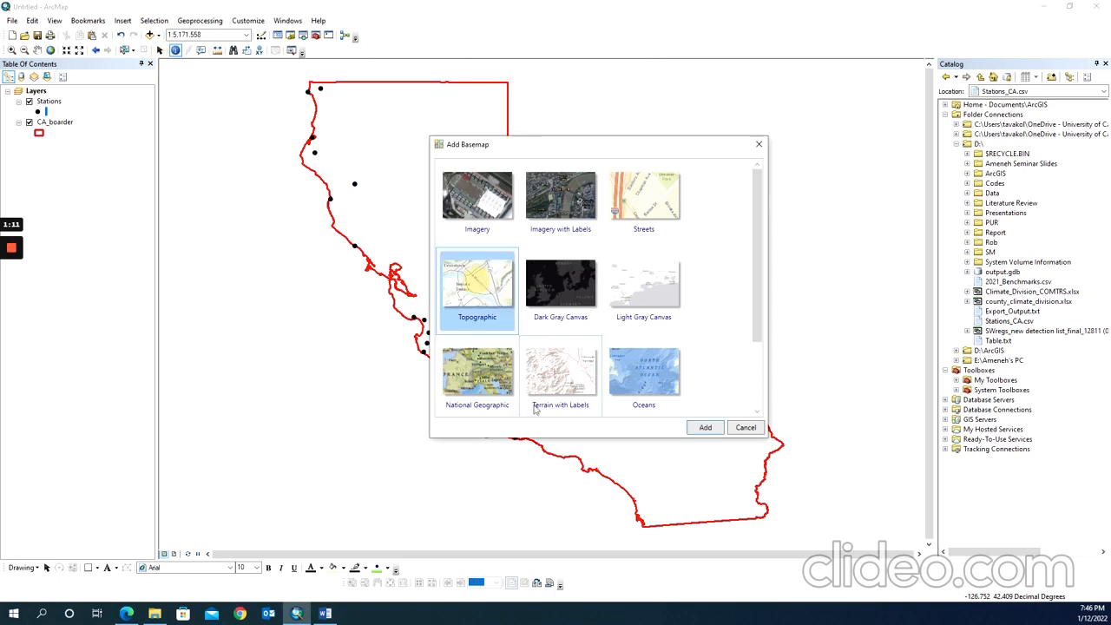
left_click(745, 427)
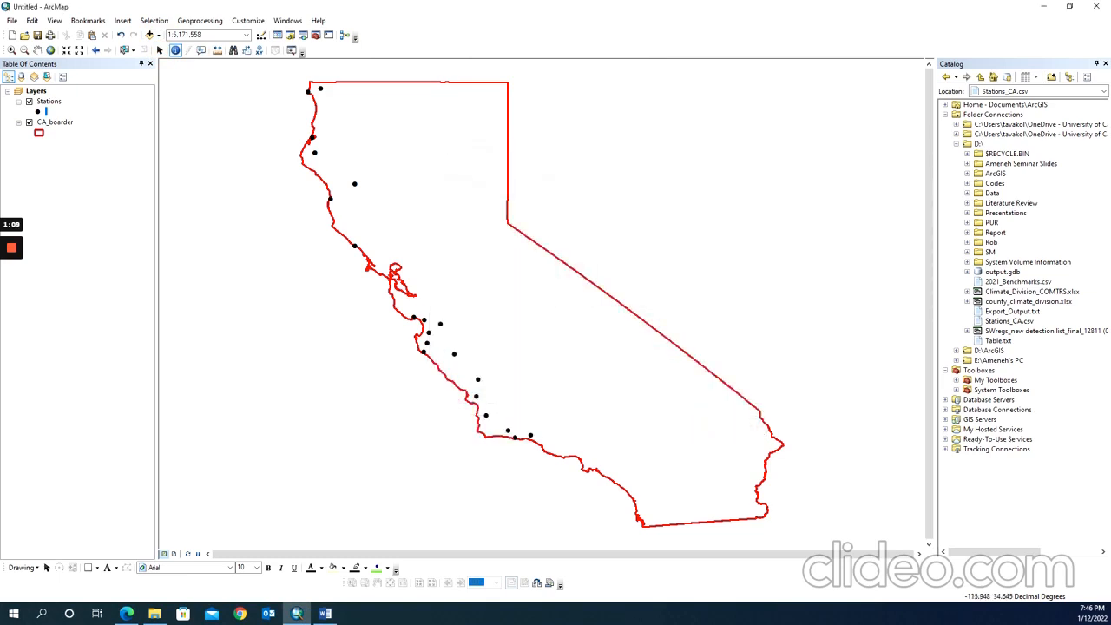
left_click(698, 427)
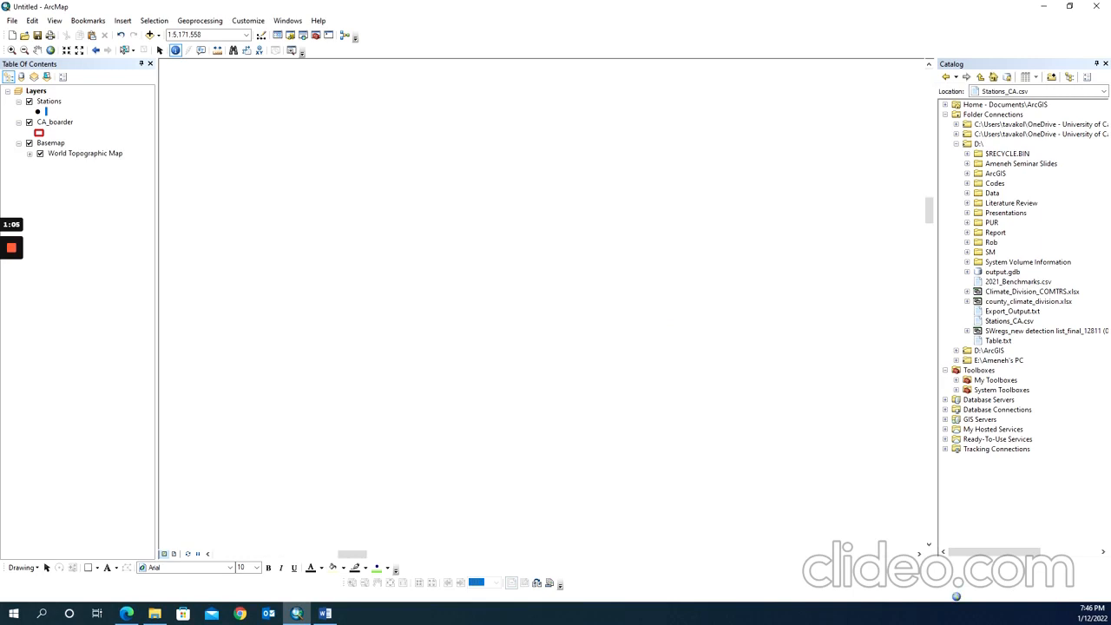
right_click(49, 101)
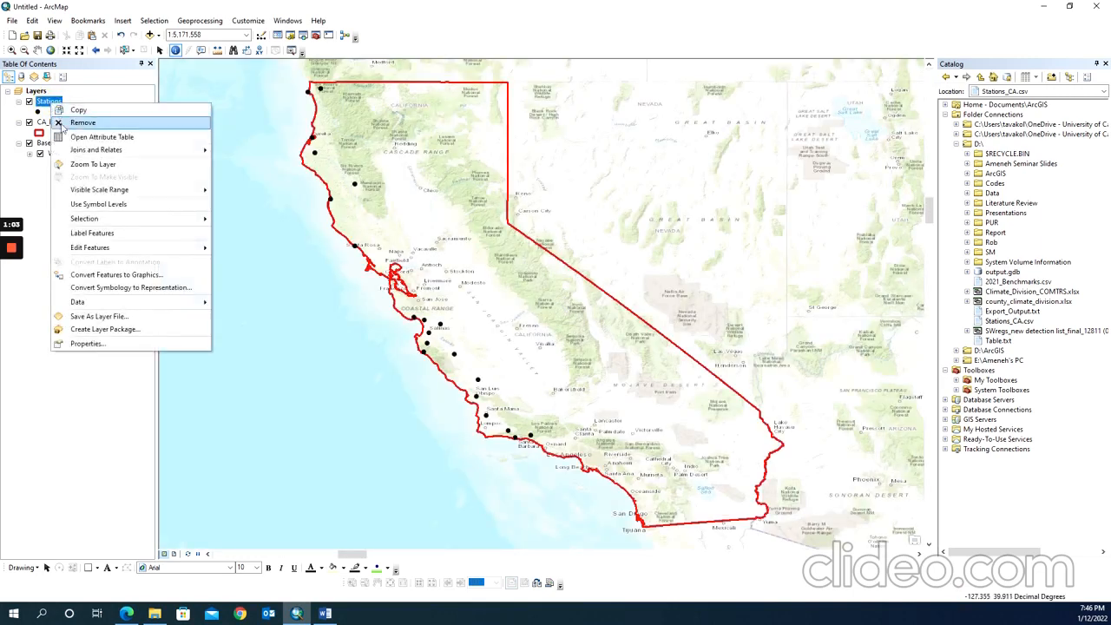
Step: Open the Stations attribute table and highlight the KING CITY record
left_click(102, 136)
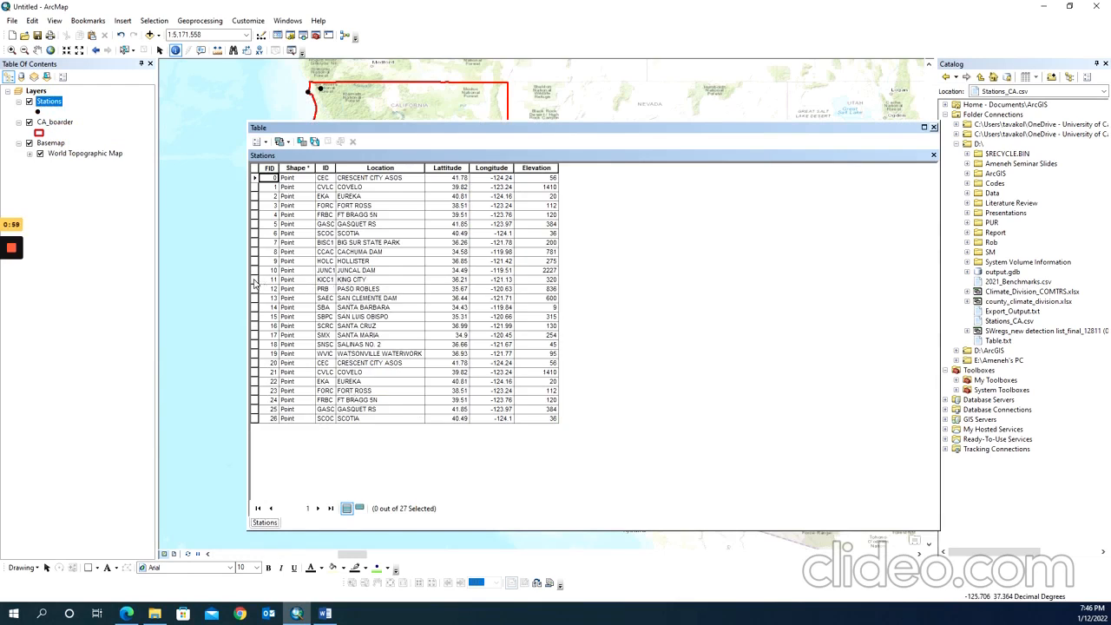
left_click(257, 279)
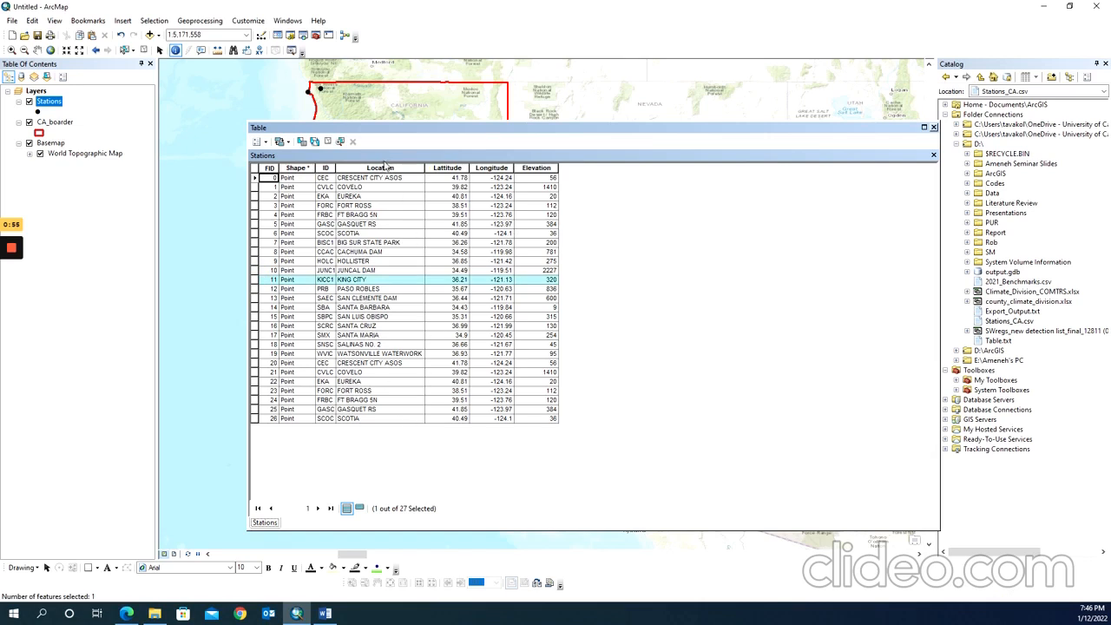
mouse_move(399, 232)
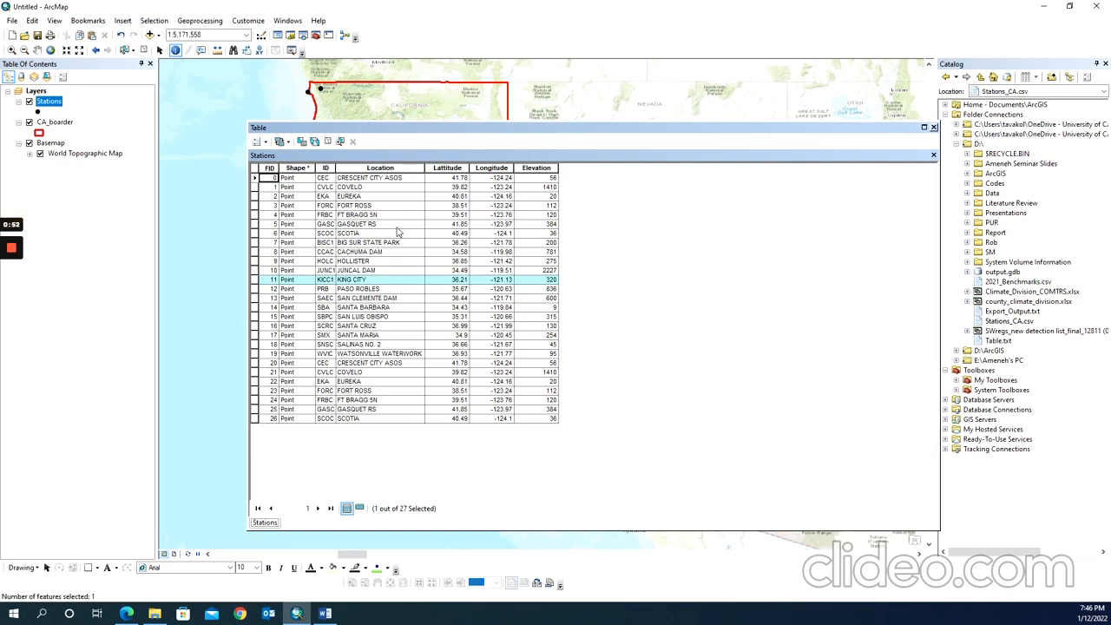